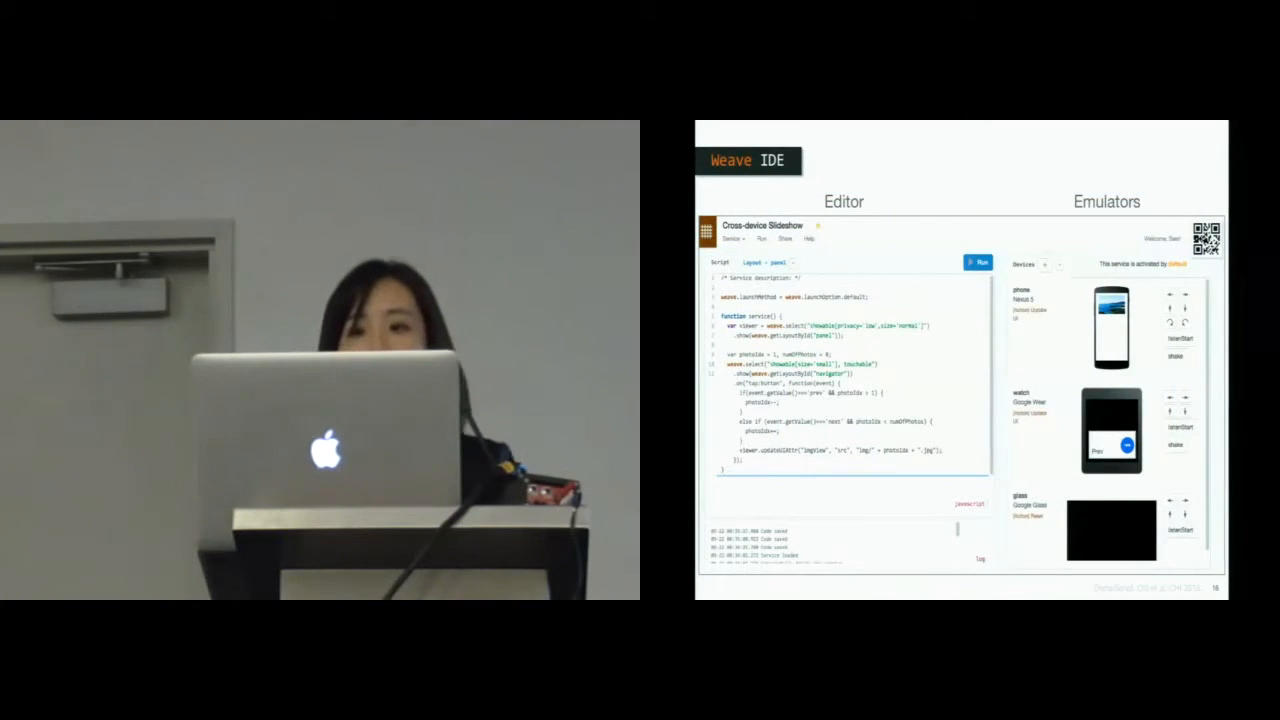
left_click(978, 262)
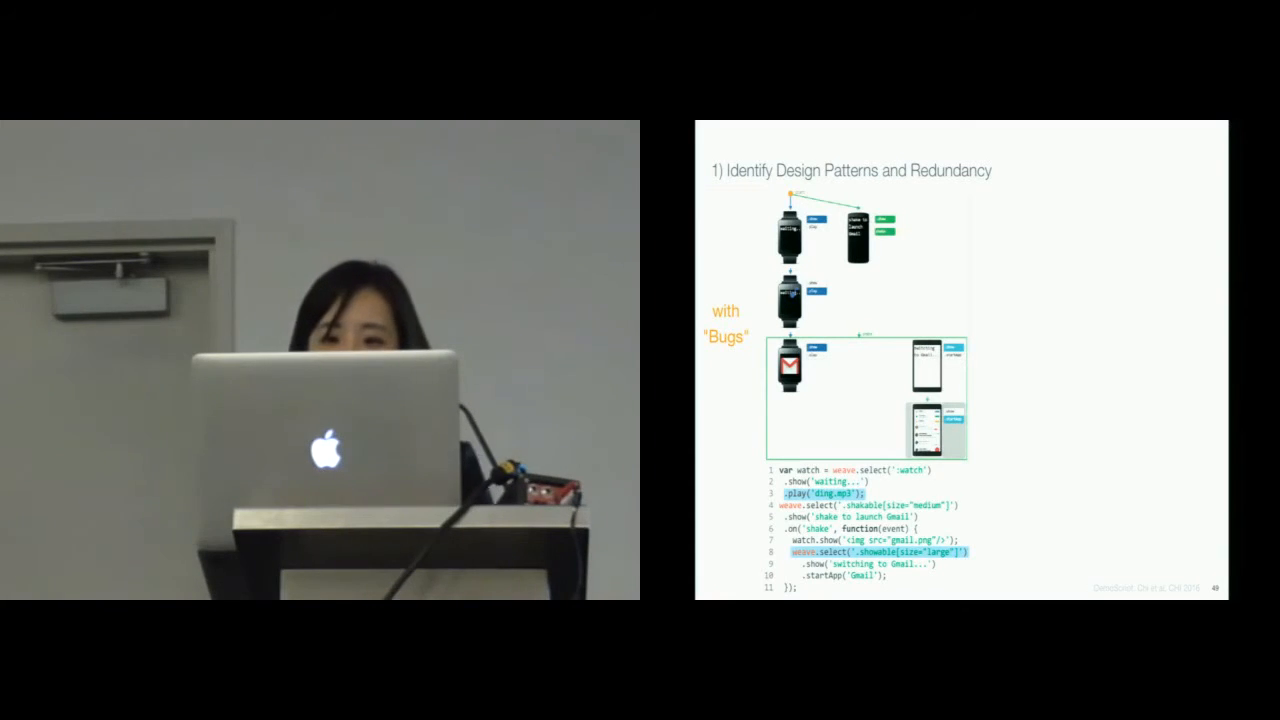
key("right")
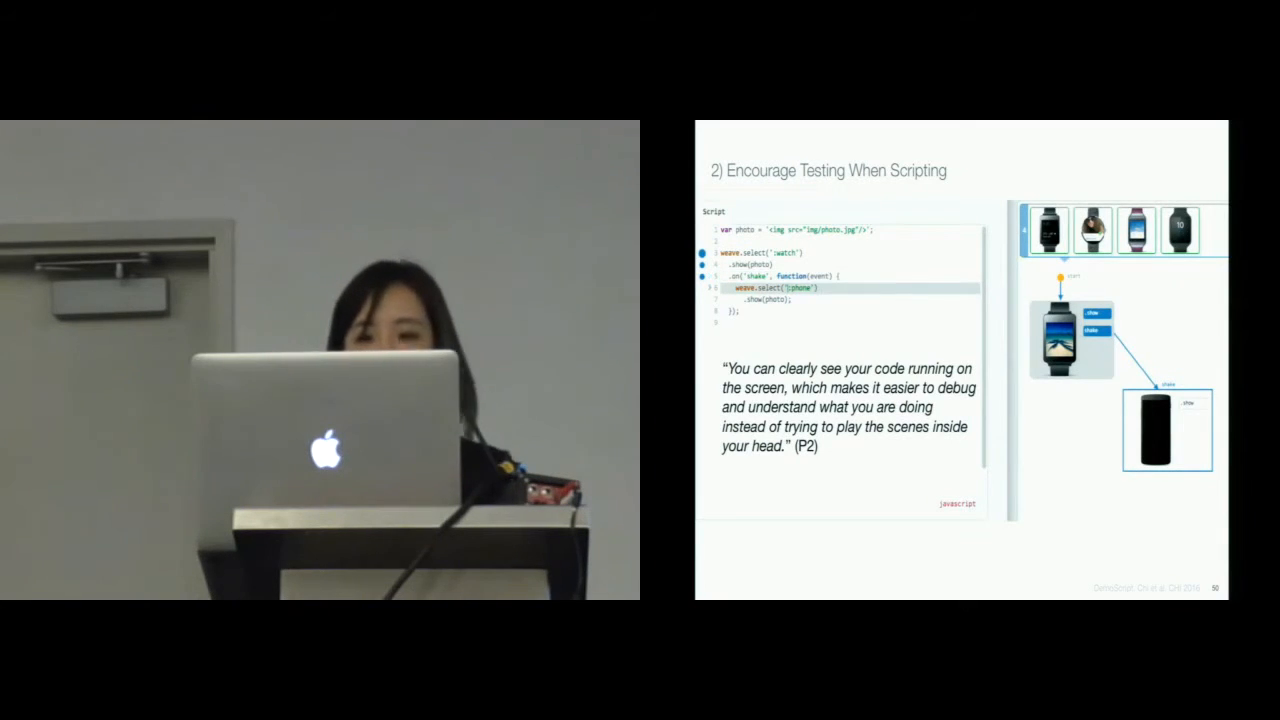
key("Right")
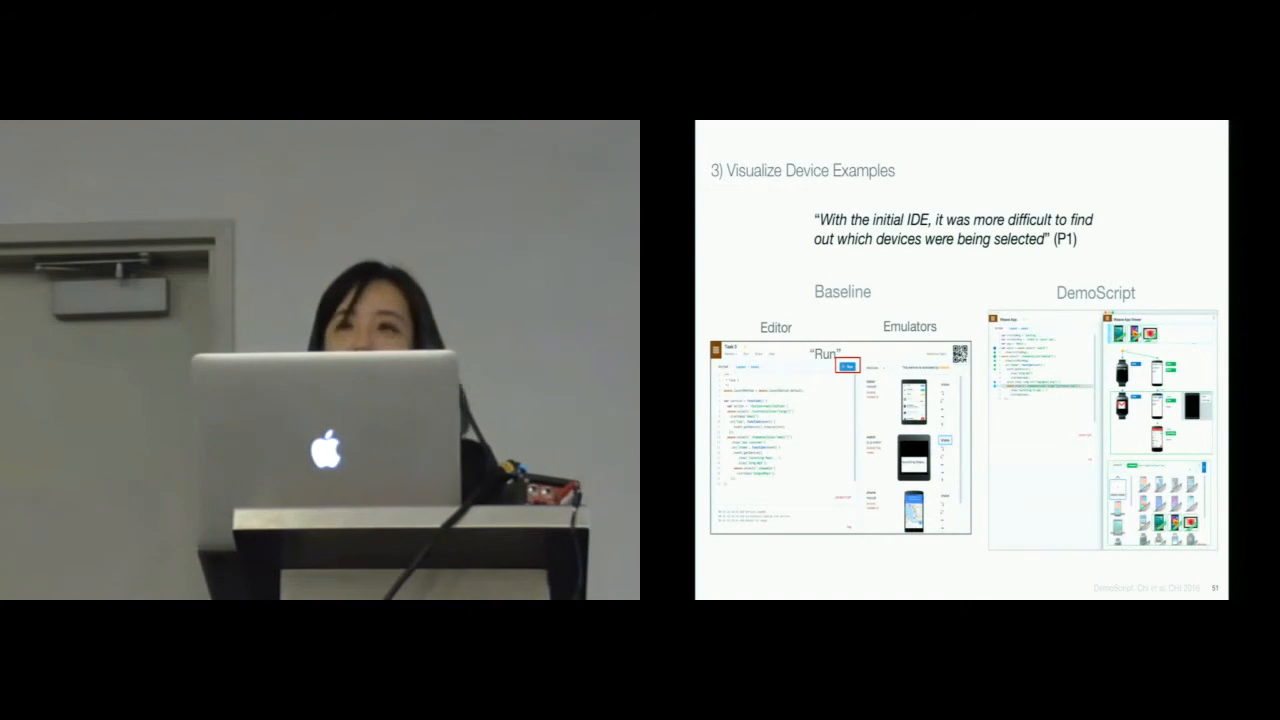
key("right")
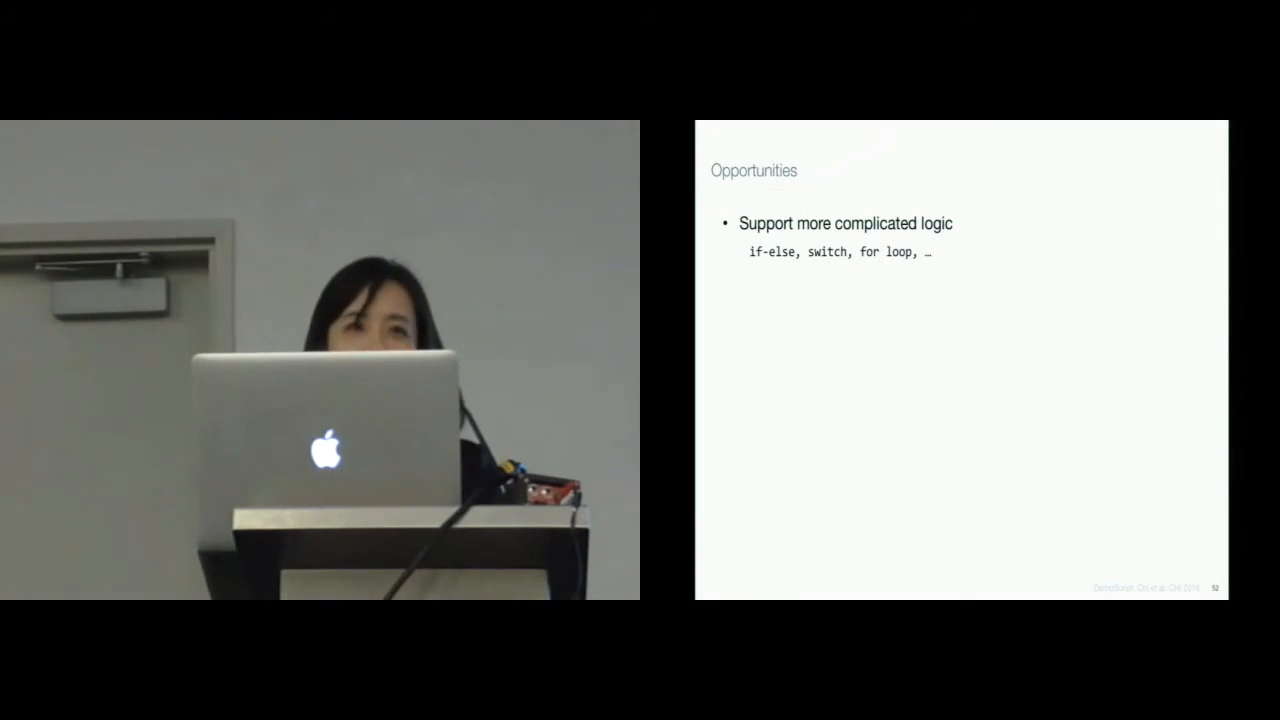
key("right")
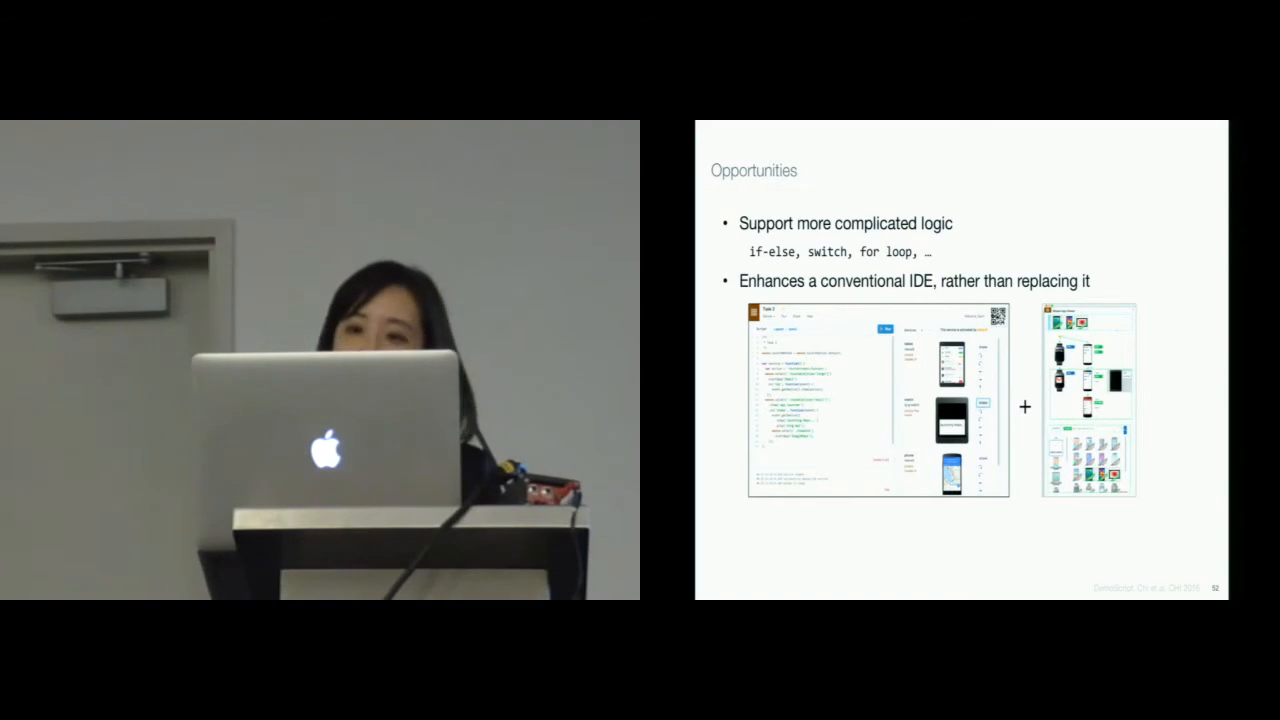